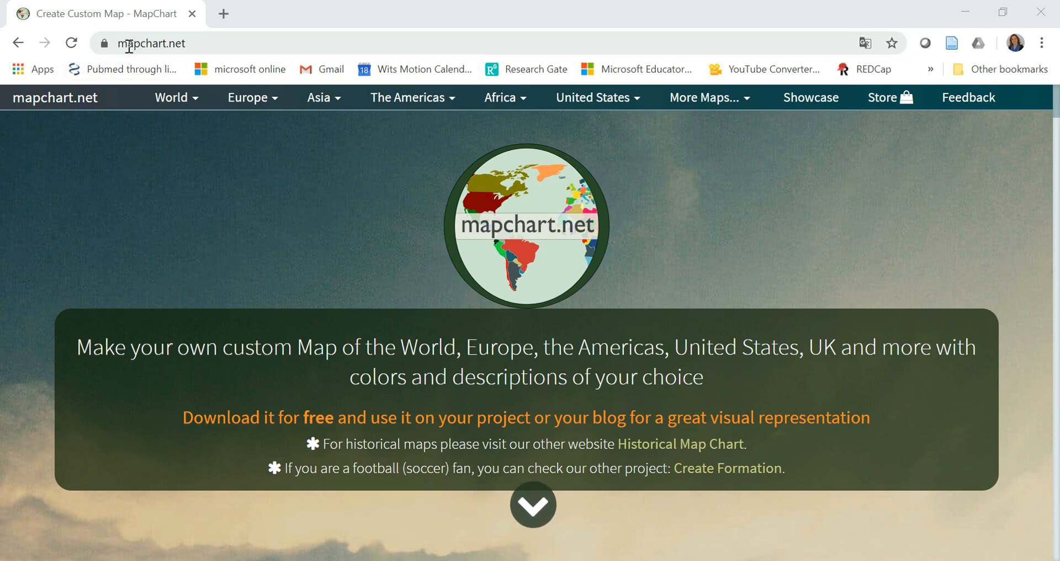
mouse_move(196, 43)
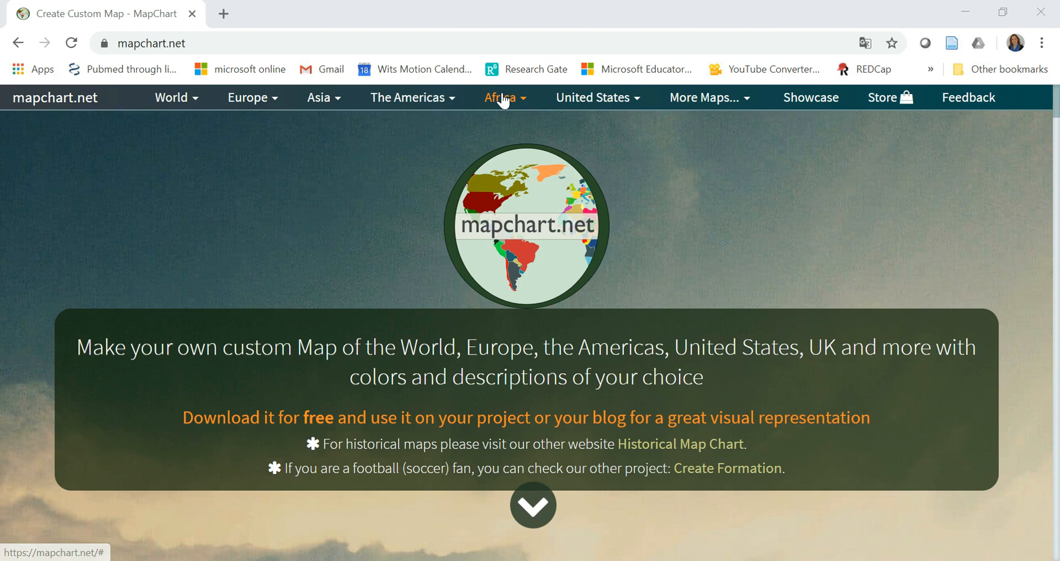
Step: Open the Africa map divided into countries from the mapchart.net menu
click(501, 97)
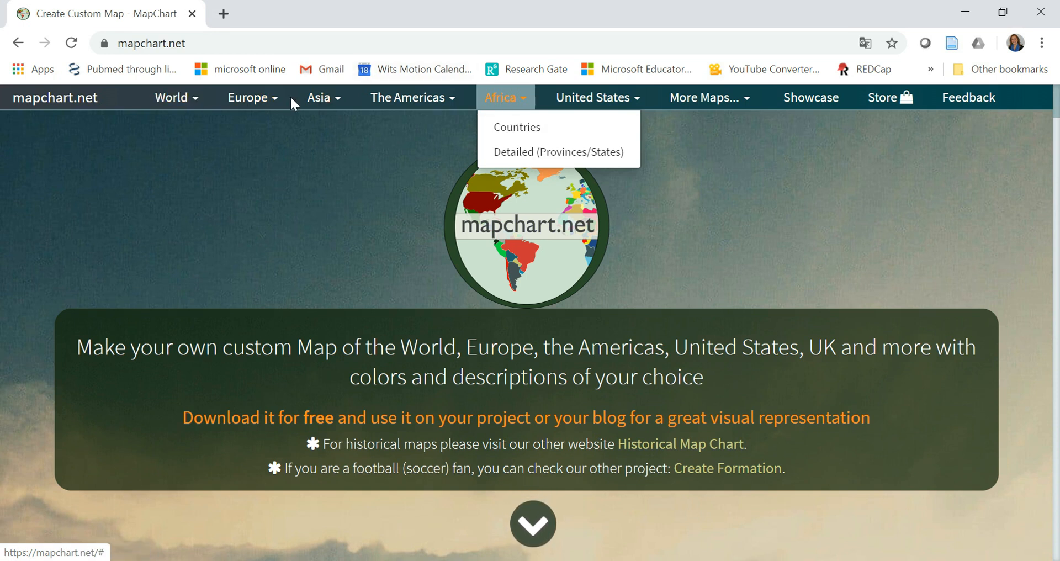
click(517, 126)
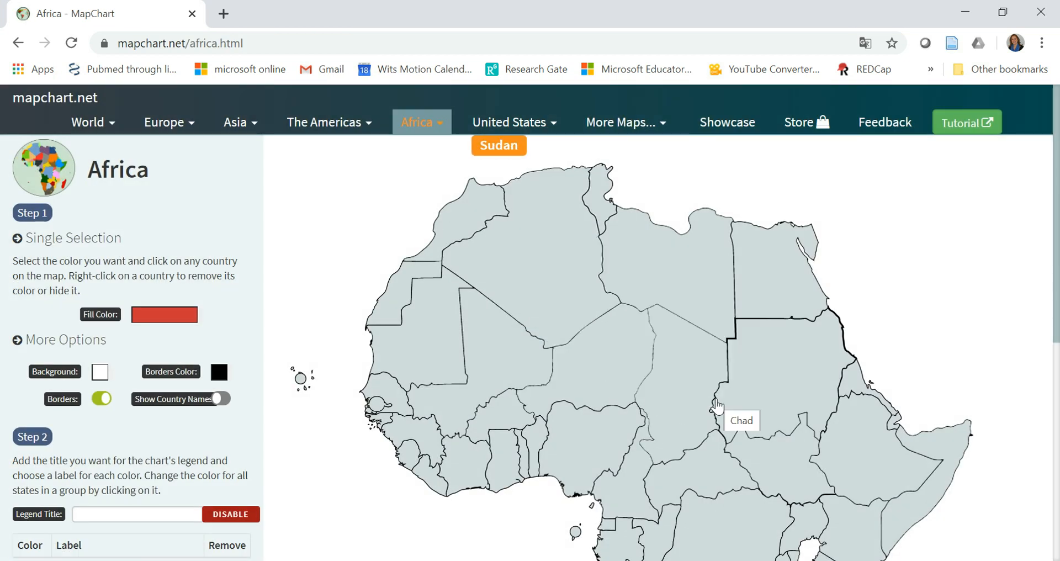
Step: Fill South Sudan, Kenya, Angola and South Africa teal and label the category '<10%'
scroll(down, 3)
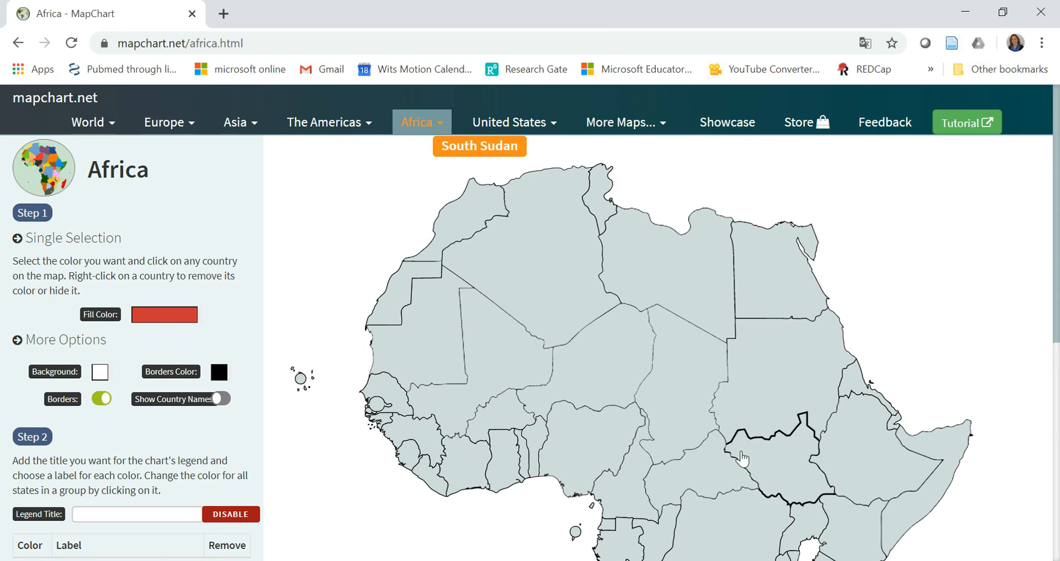
mouse_move(670, 418)
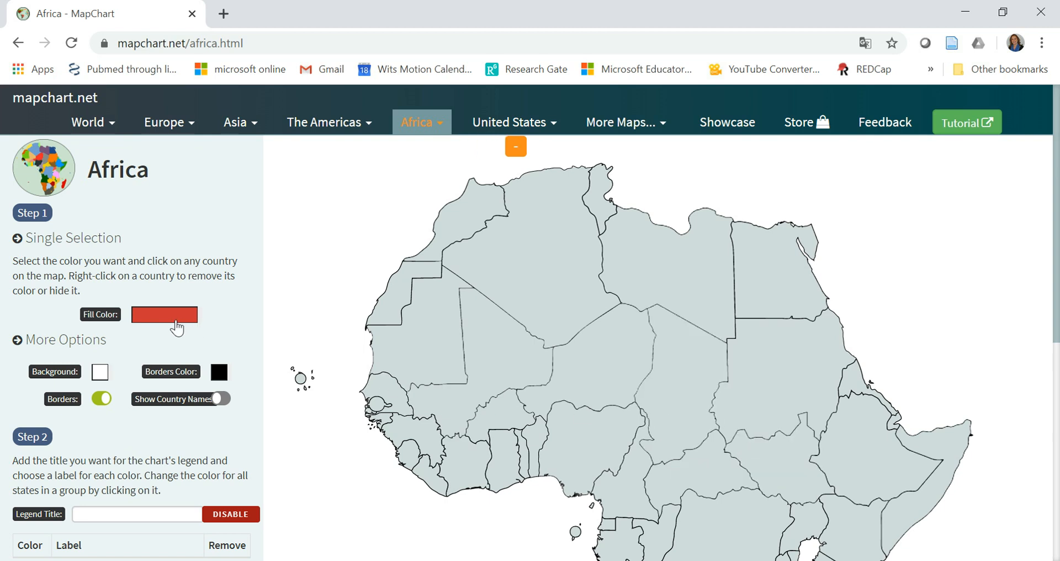
click(163, 315)
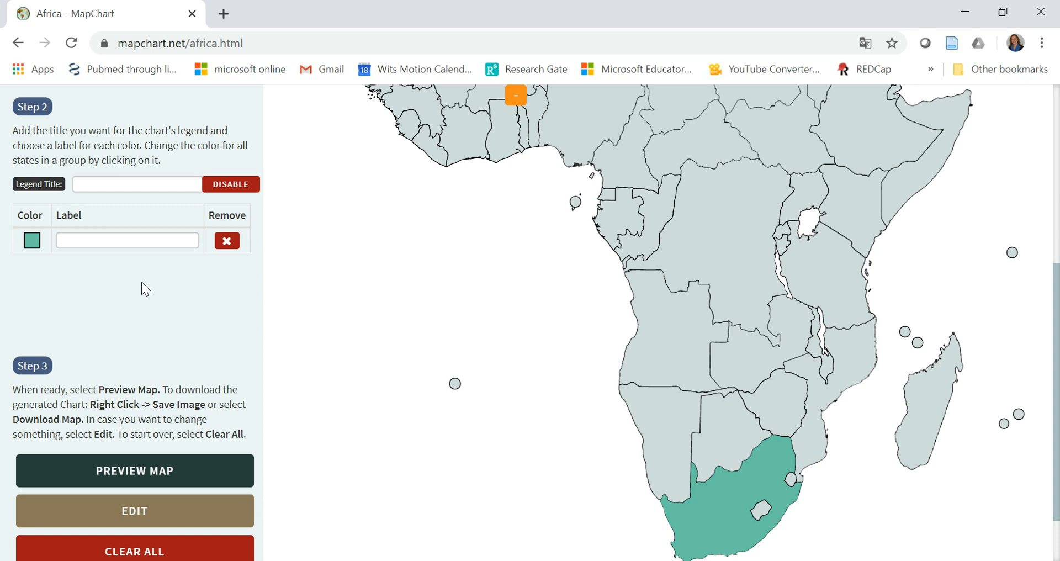
click(126, 240)
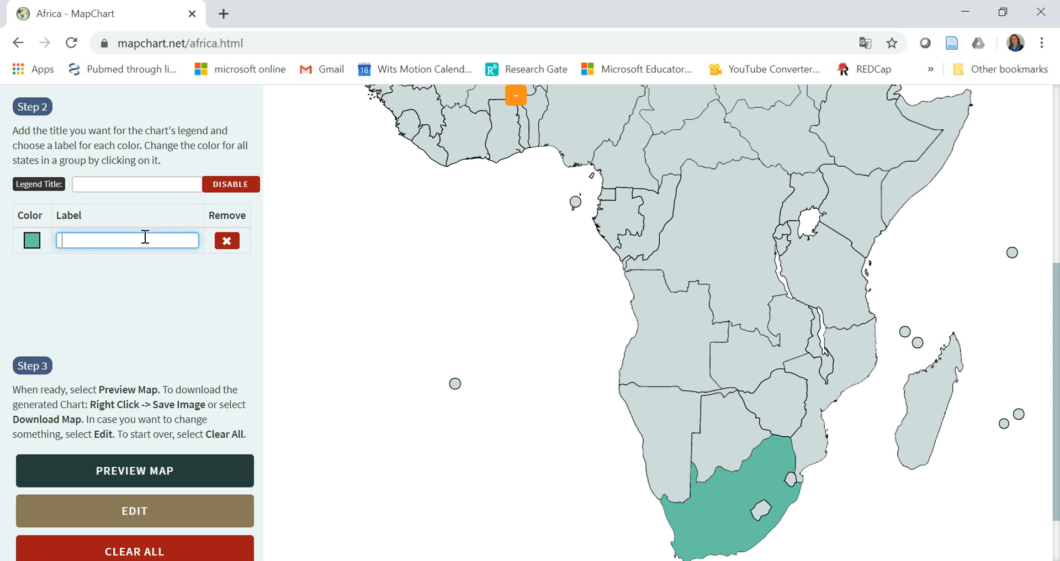
text(10)
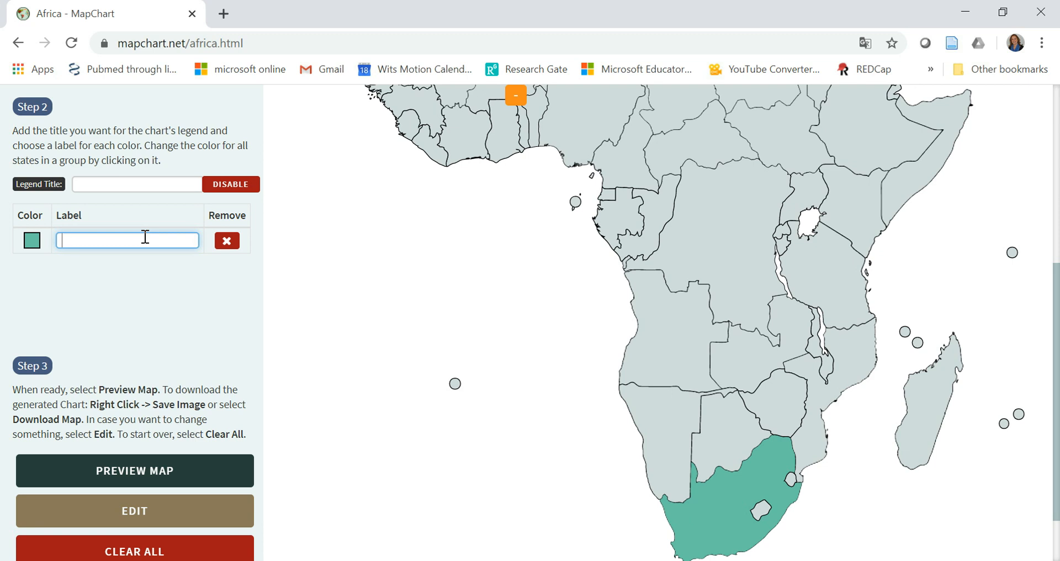
text(<10%)
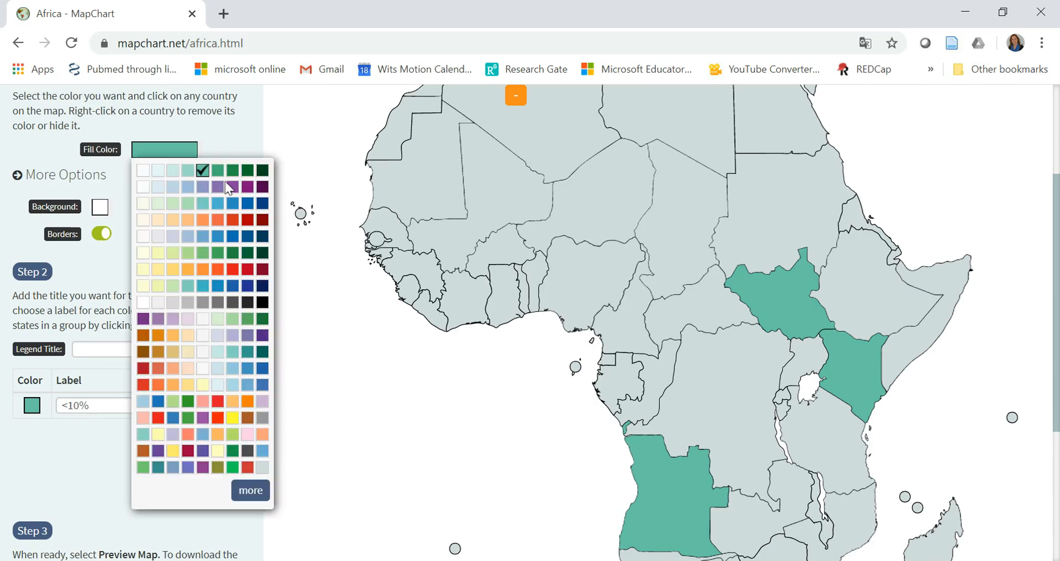
Step: Fill Tanzania, Zambia, Malawi and Mozambique purple and label the category '11-20%'
click(229, 186)
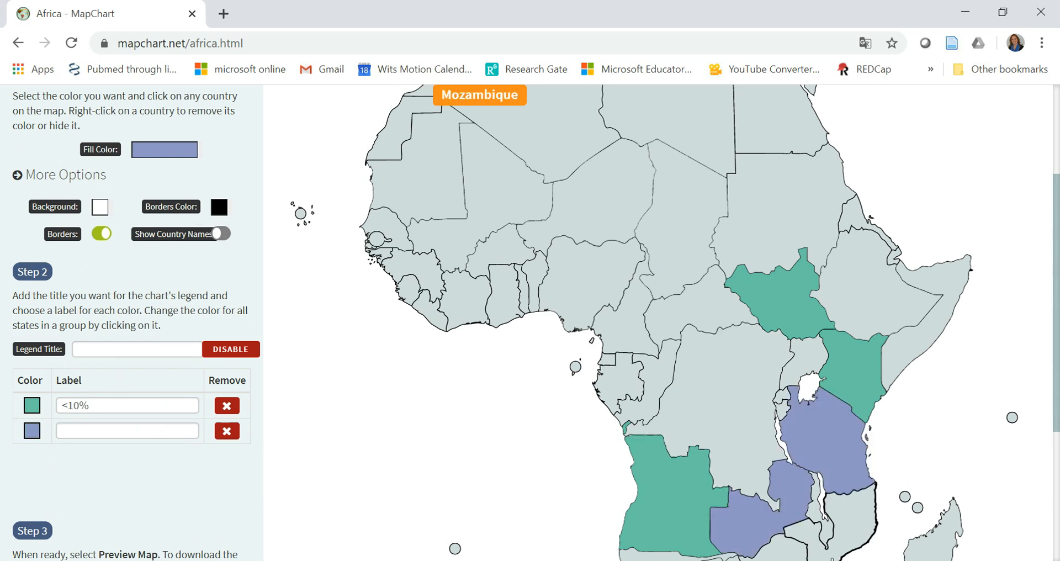
click(126, 430)
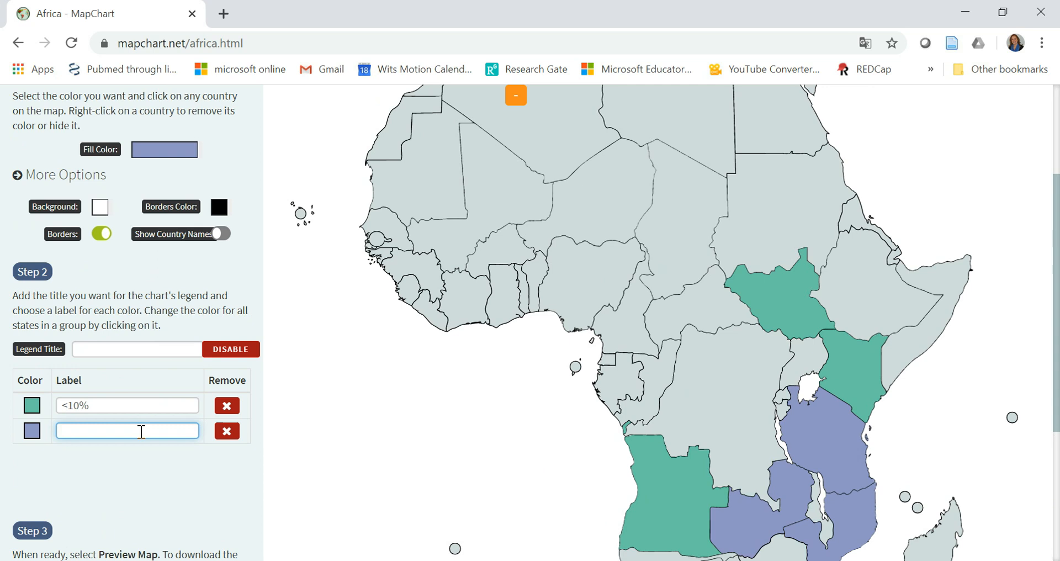
text(11-20)
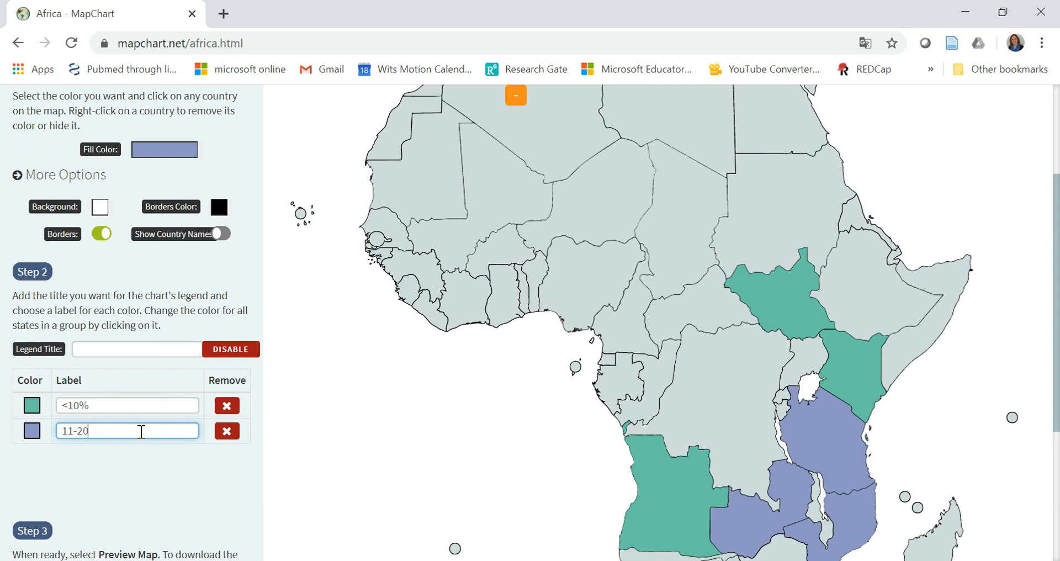
text(%)
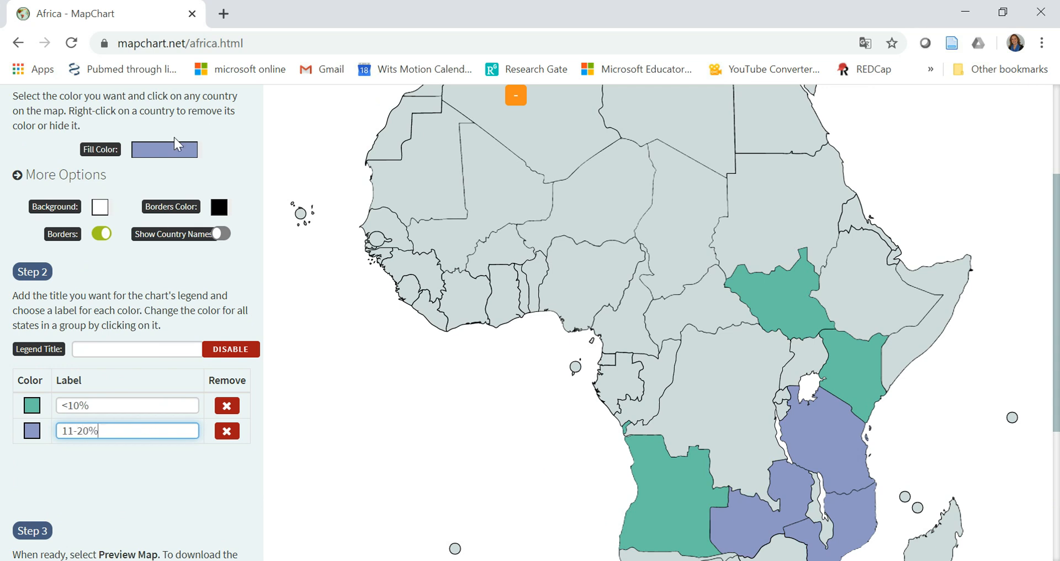
Step: Fill Namibia, Botswana and Zimbabwe light blue and label the category '21-30%'
click(165, 149)
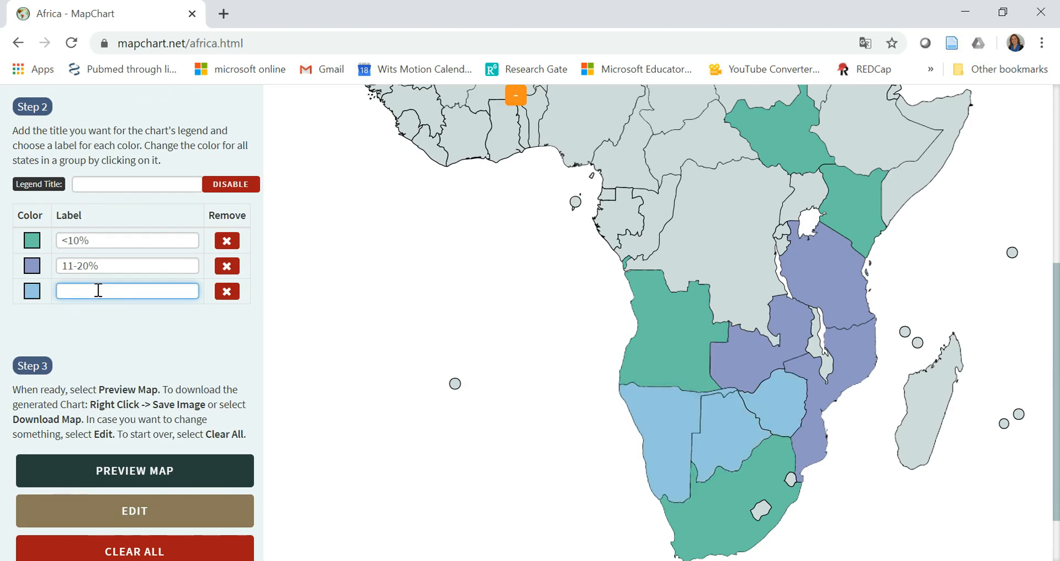
text(21-30)
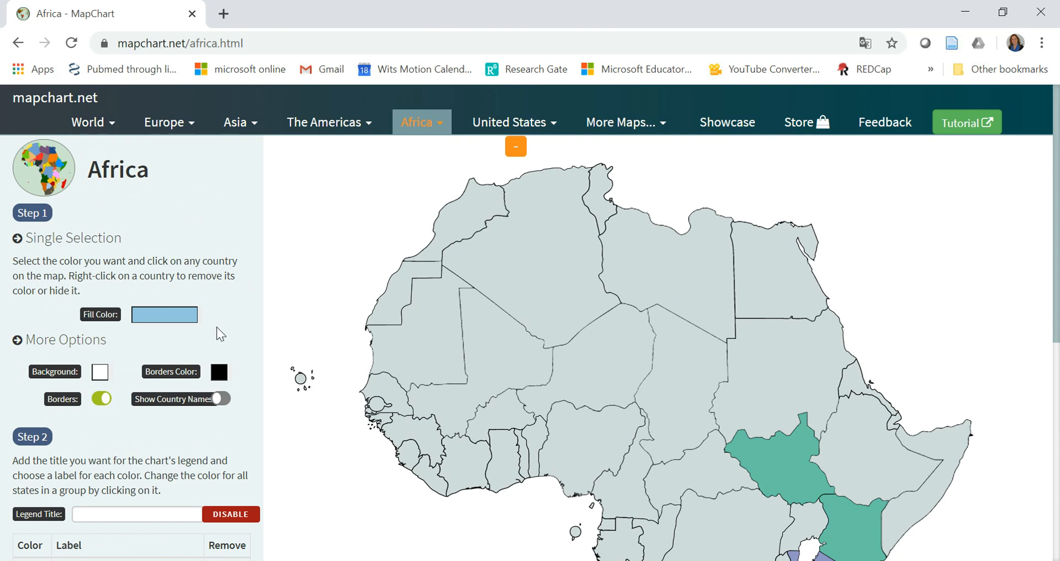
Step: Set the map background to a pale grey-blue in More Options
scroll(down, 3)
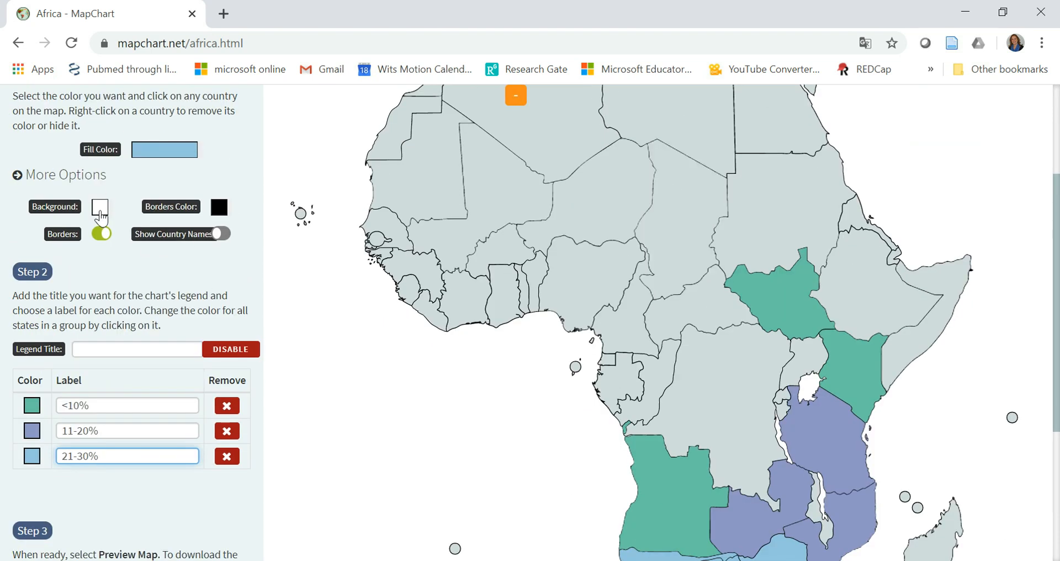
click(100, 207)
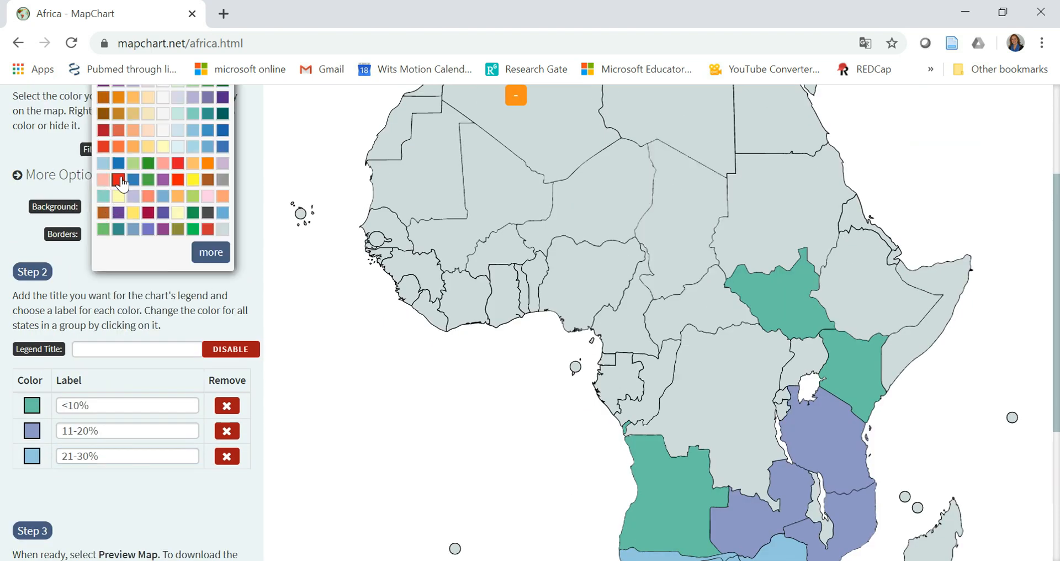
click(104, 179)
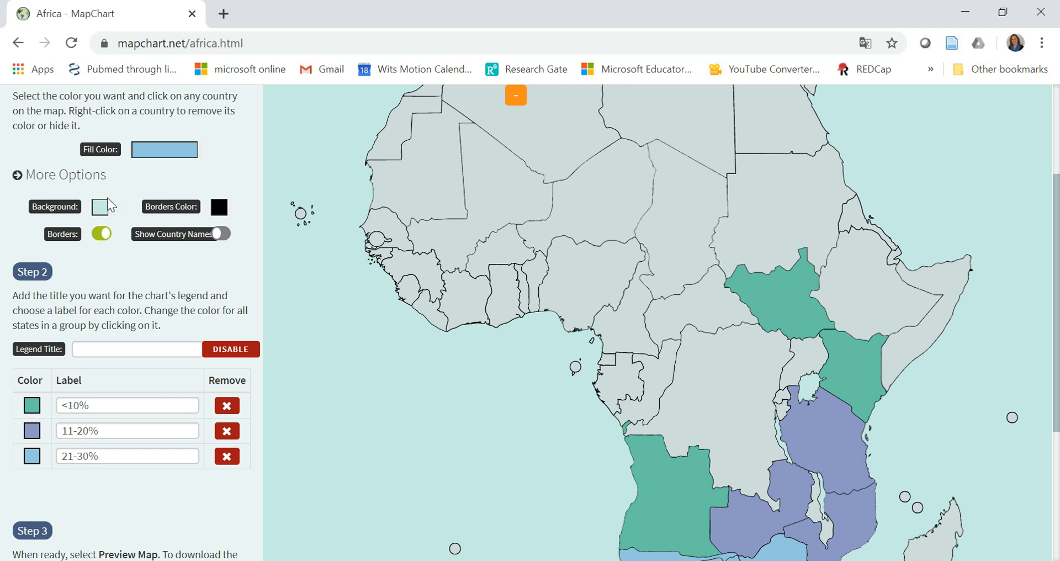
click(99, 207)
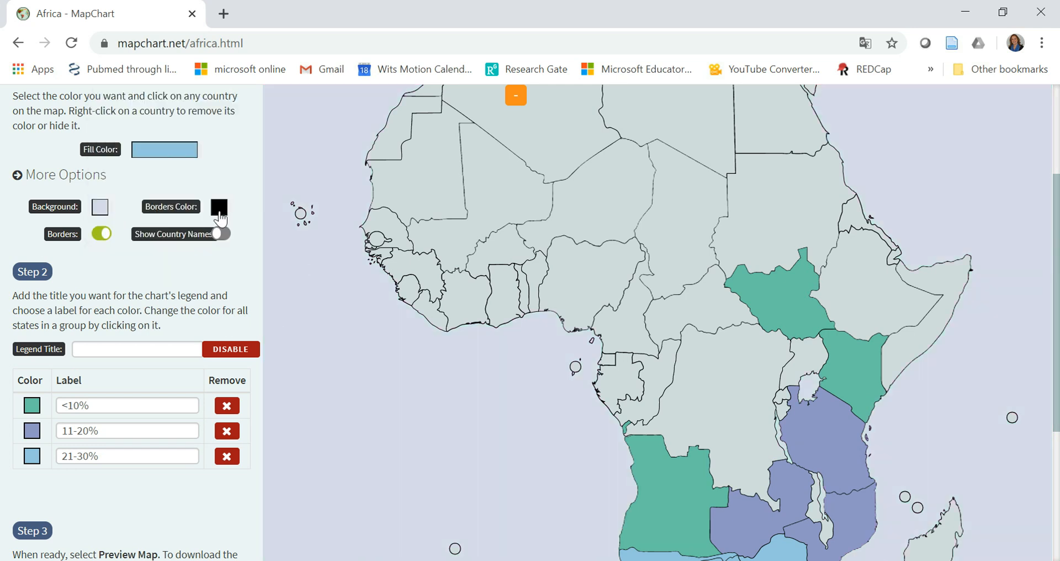
Step: Make the country borders dark blue and turn on country names
click(219, 207)
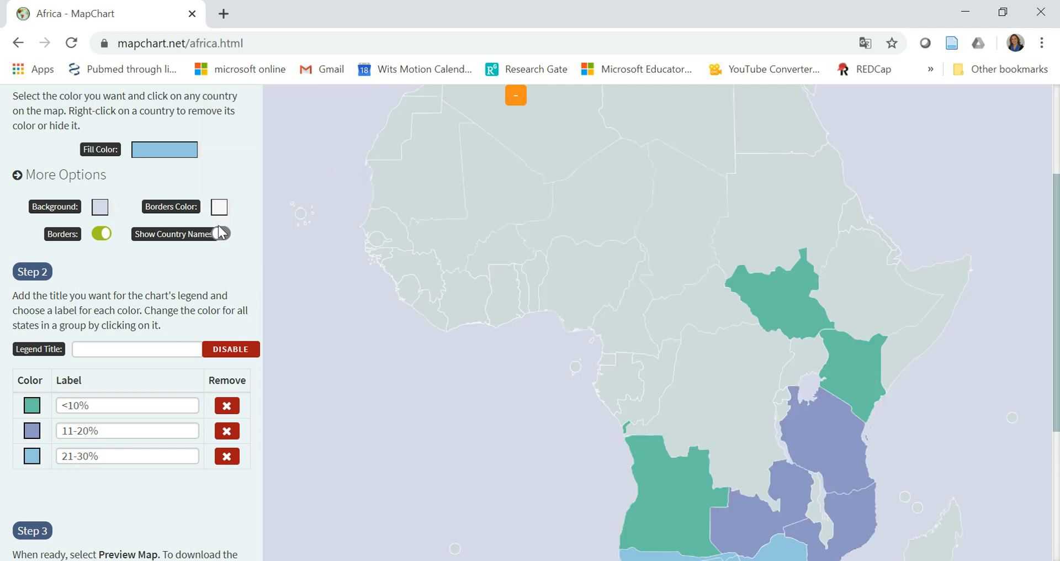
click(163, 149)
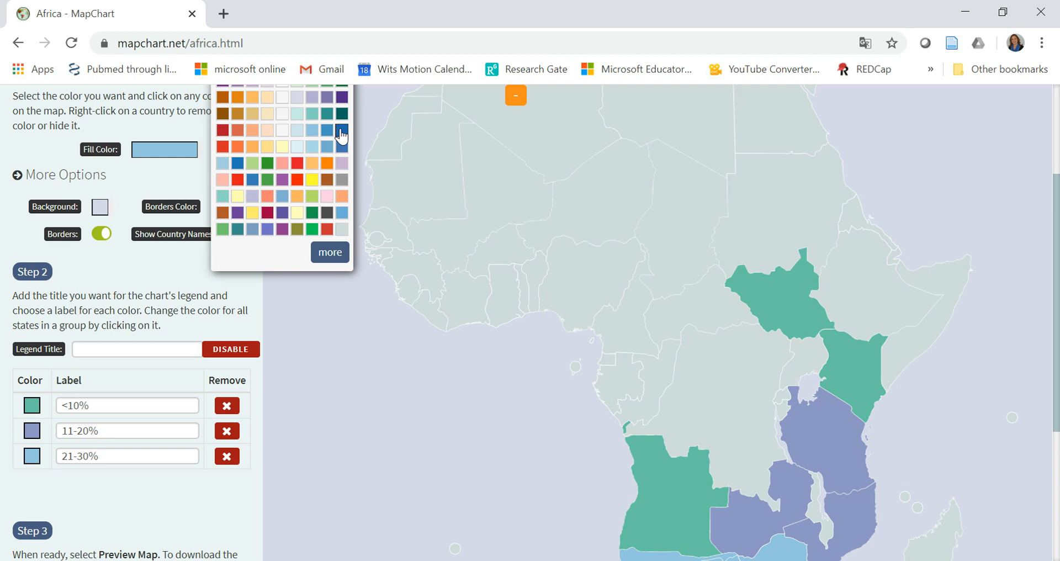
click(325, 130)
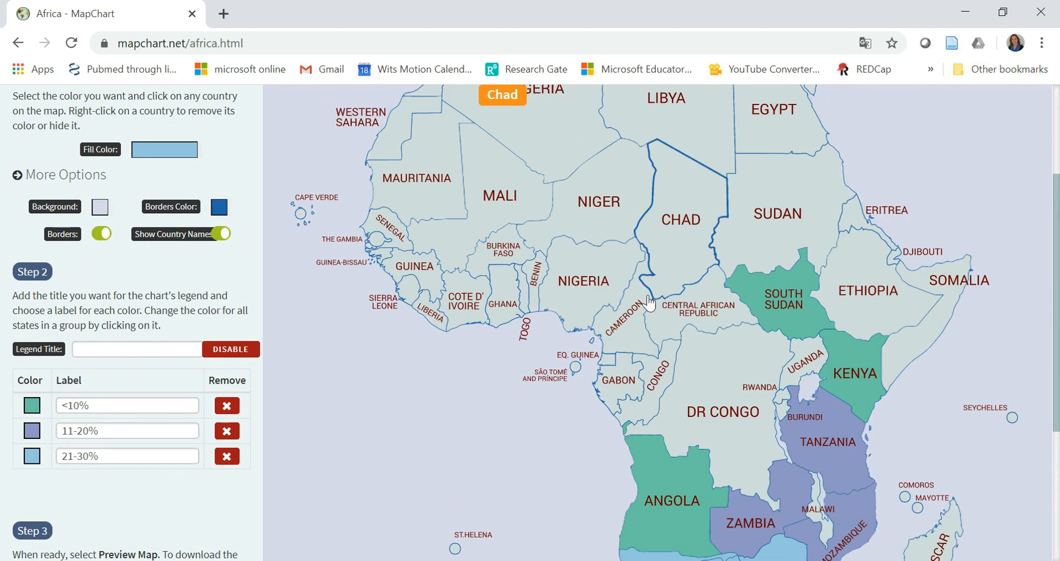
scroll(down, 3)
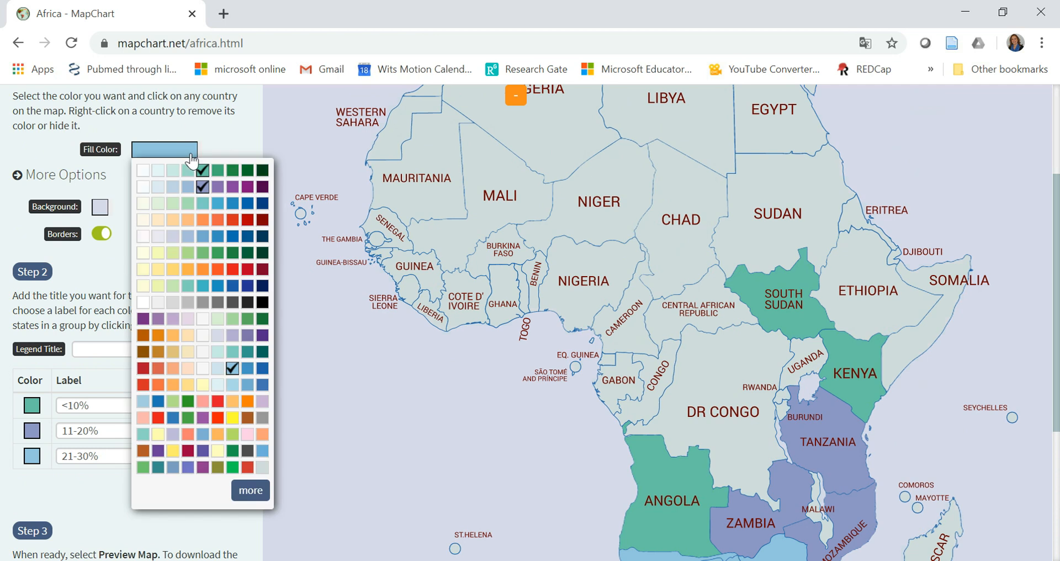
mouse_move(171, 370)
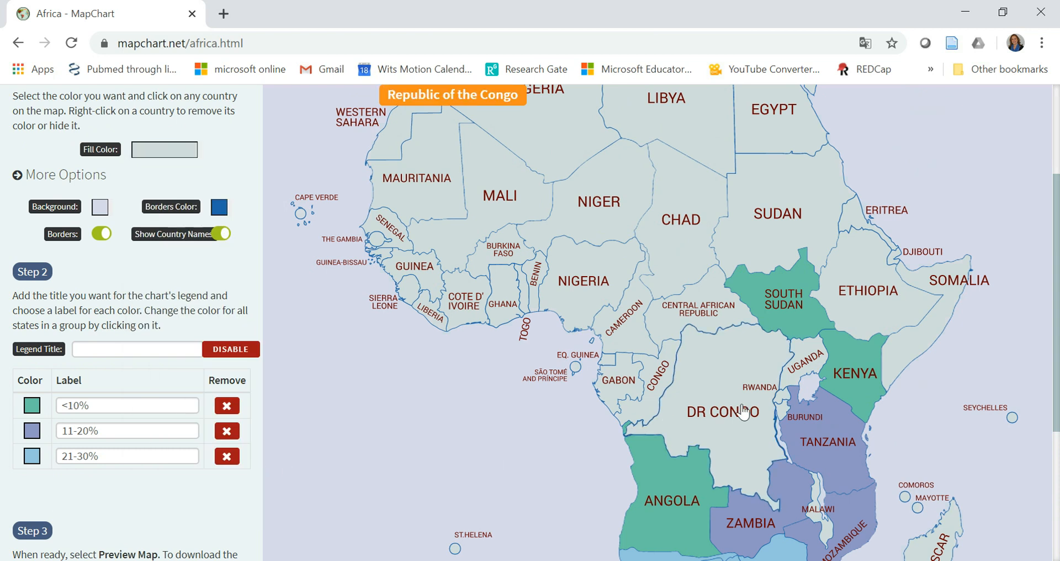
Step: Paint DR Congo with Diagonal Stripes Light and label its legend entry '31-40%'
right_click(722, 410)
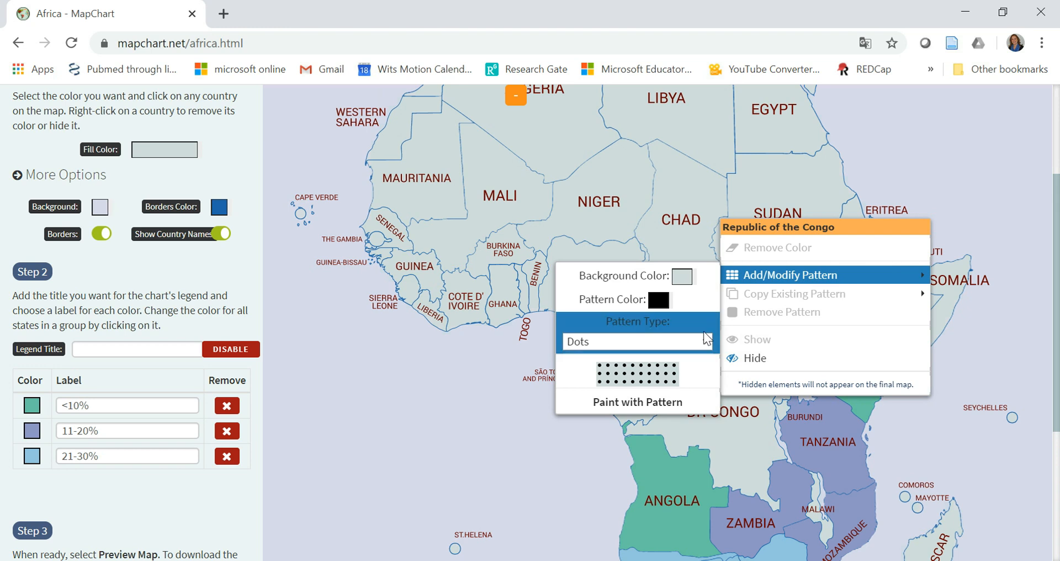
click(636, 341)
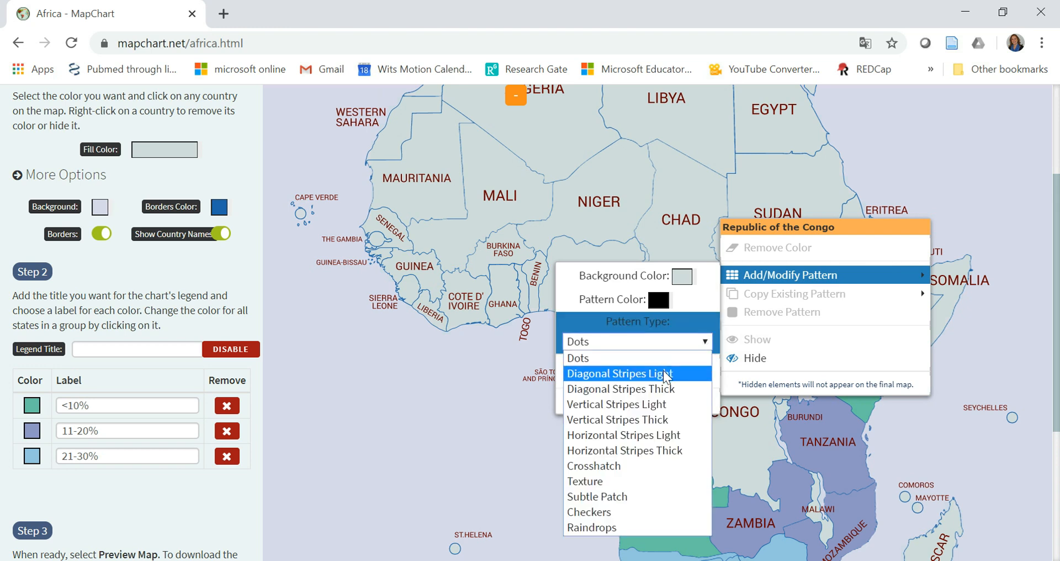
click(616, 373)
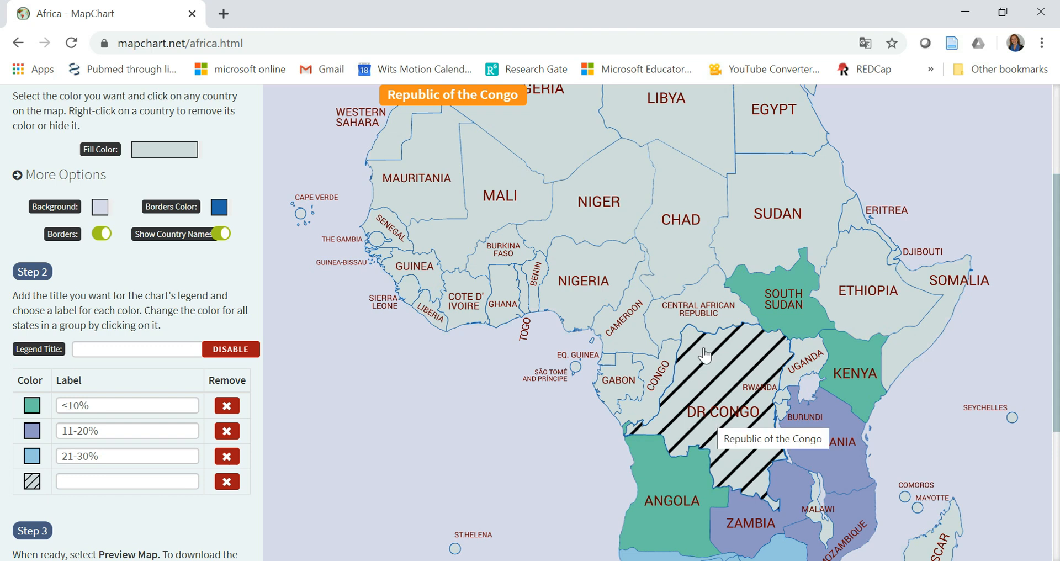
click(126, 480)
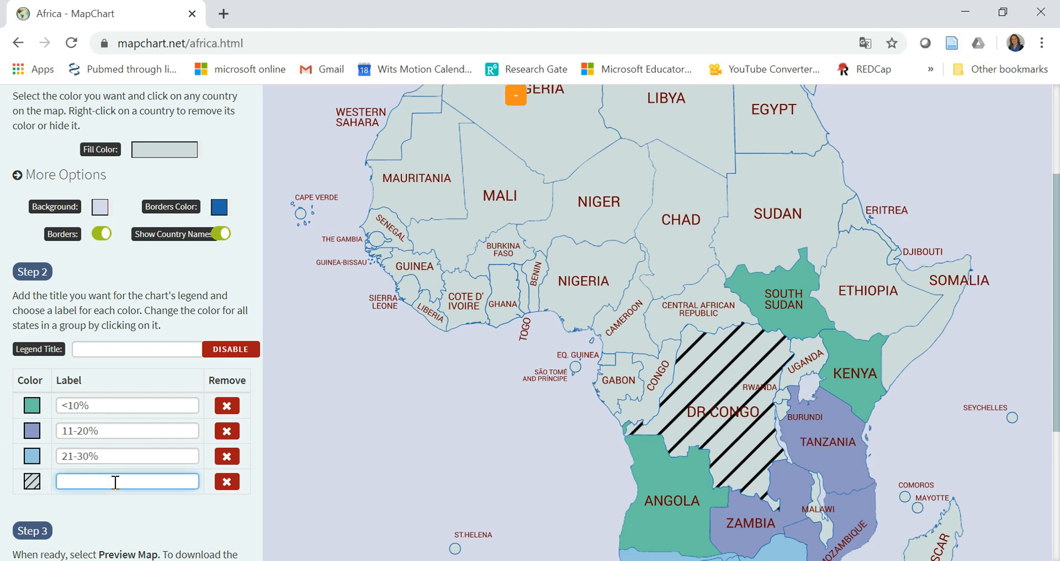
text(31-40%)
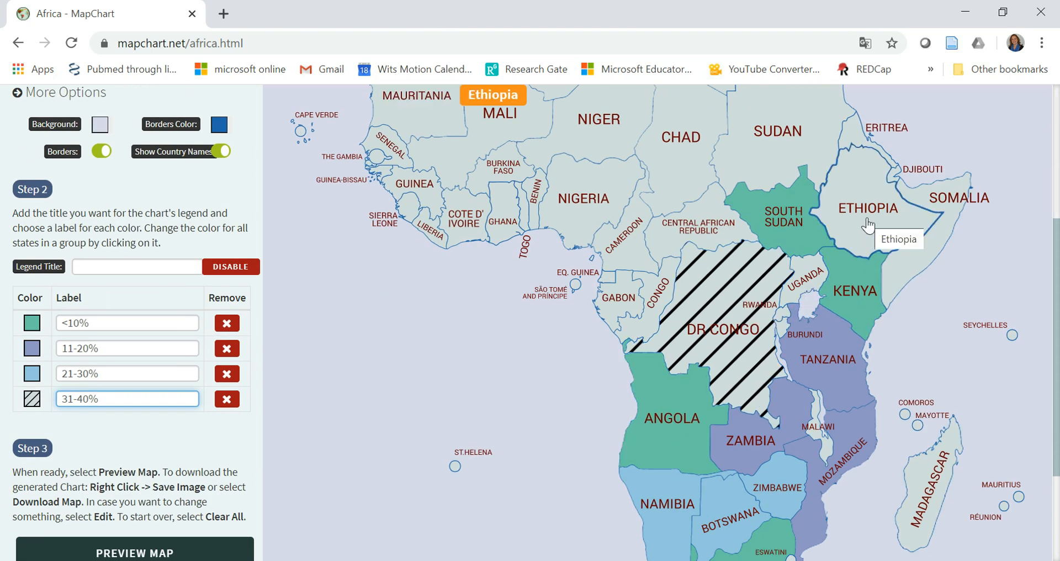
Step: Paint Ethiopia with the Crosshatch pattern via Add/Modify Pattern
right_click(869, 210)
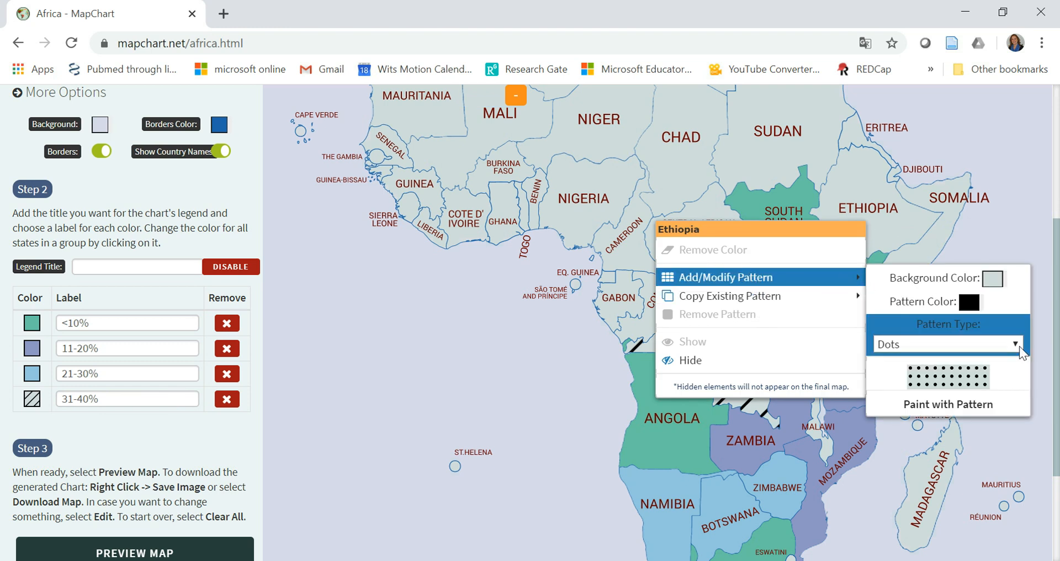
click(945, 344)
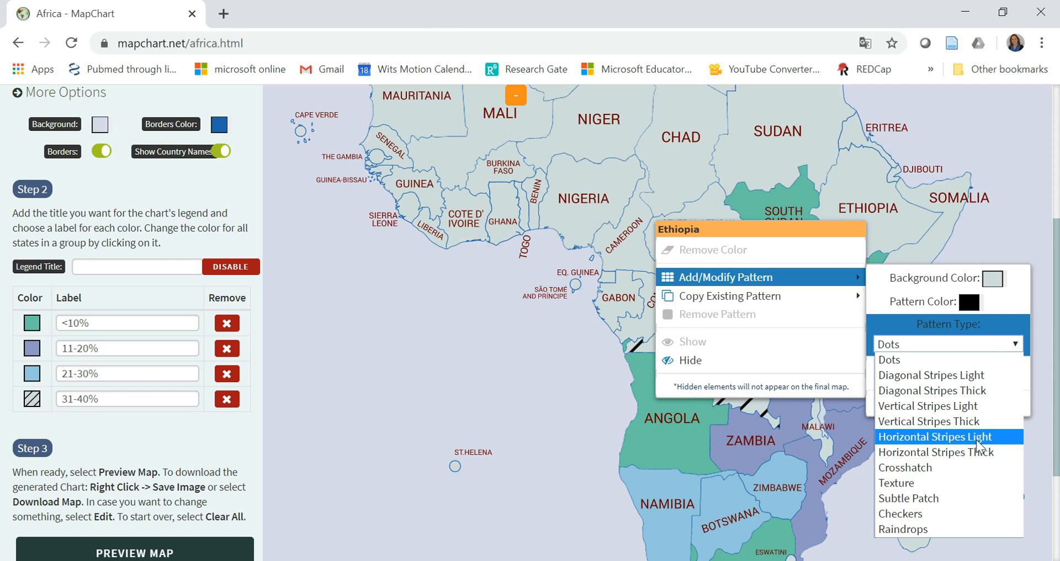
mouse_move(946, 452)
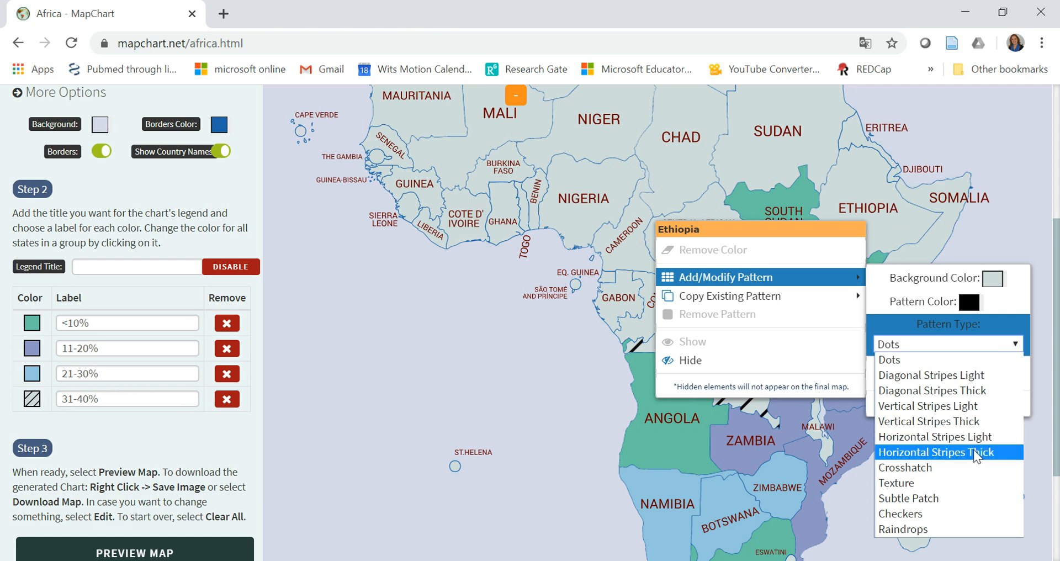
click(904, 467)
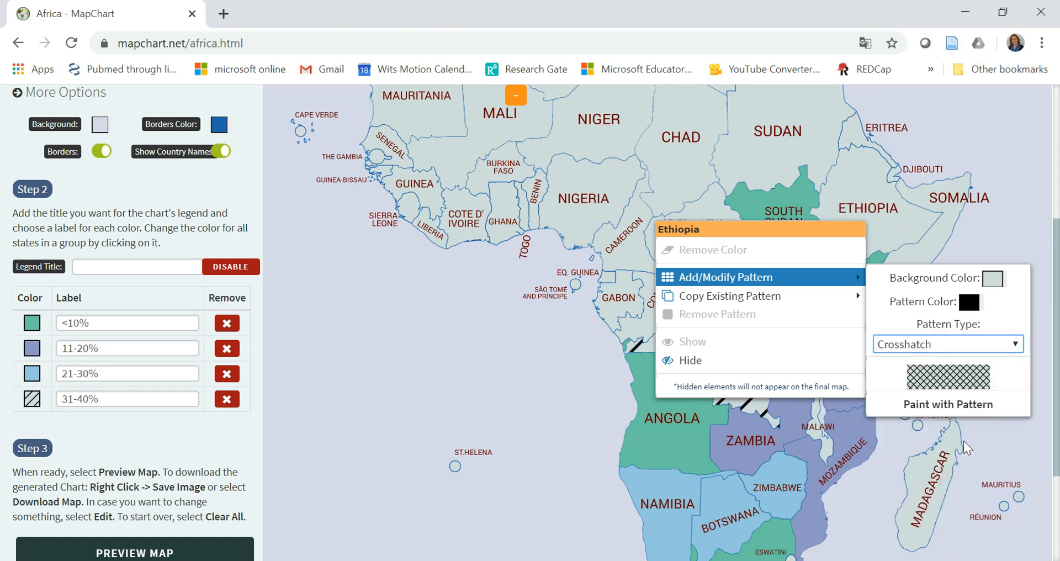
click(947, 403)
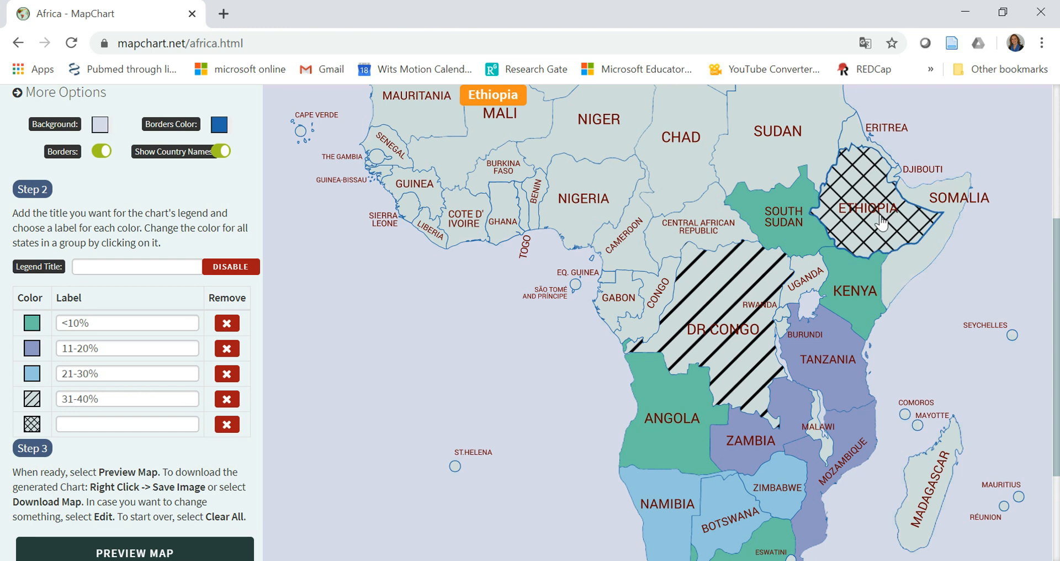
mouse_move(706, 319)
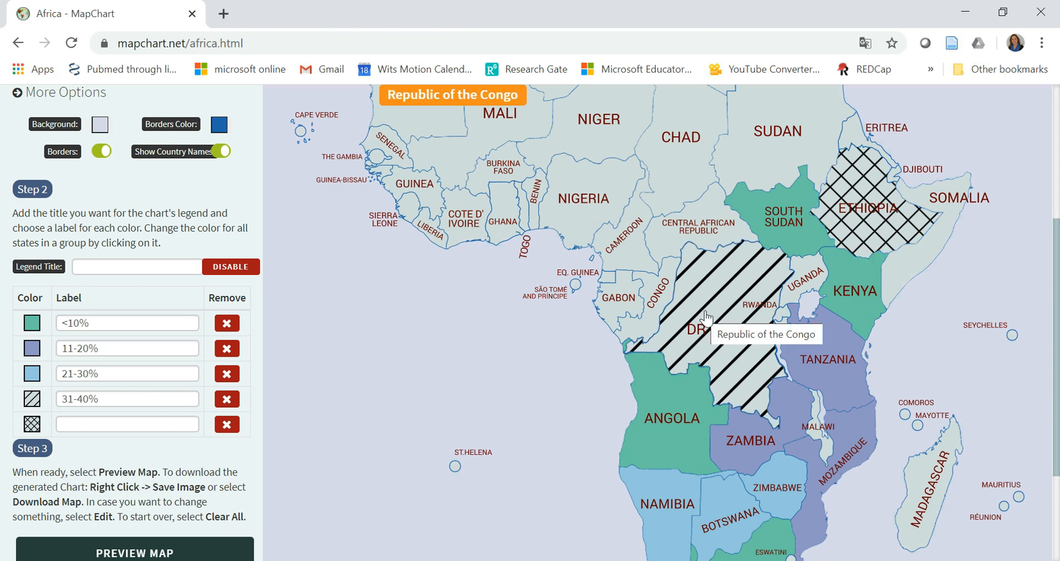
mouse_move(906, 203)
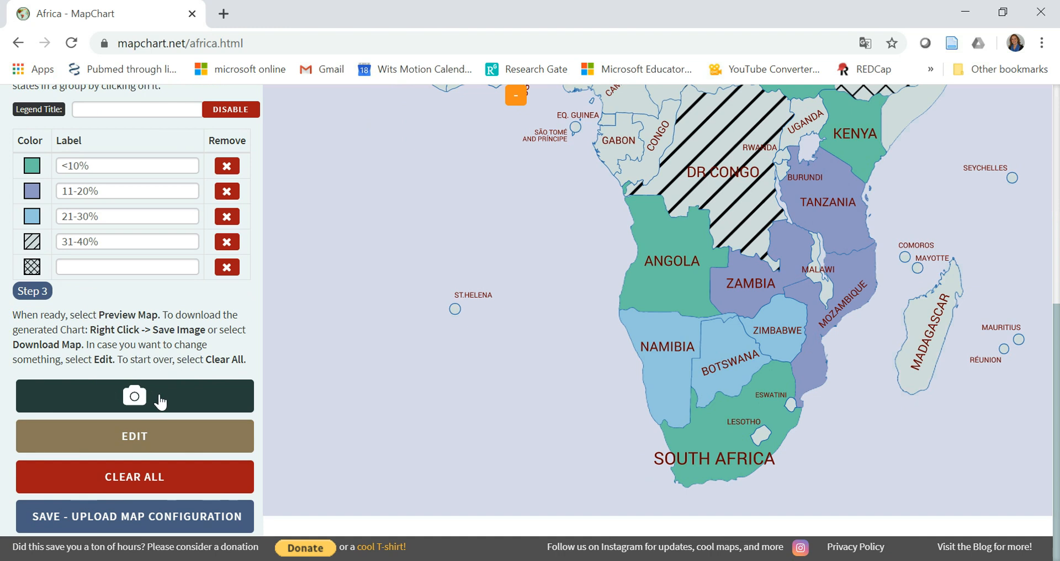
Step: Preview the map, disable the legend and preview it again
click(134, 395)
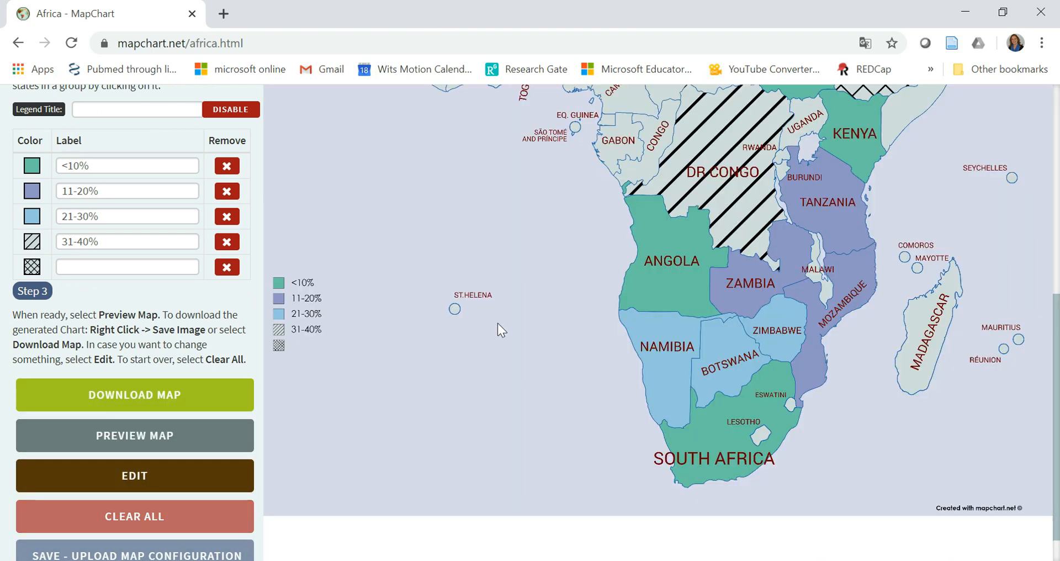
mouse_move(326, 347)
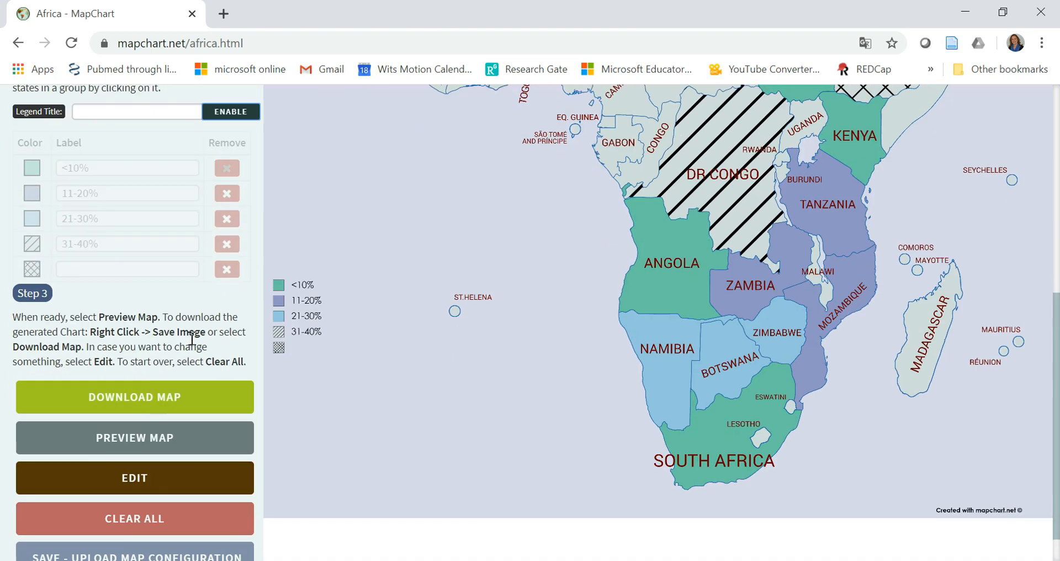
click(133, 478)
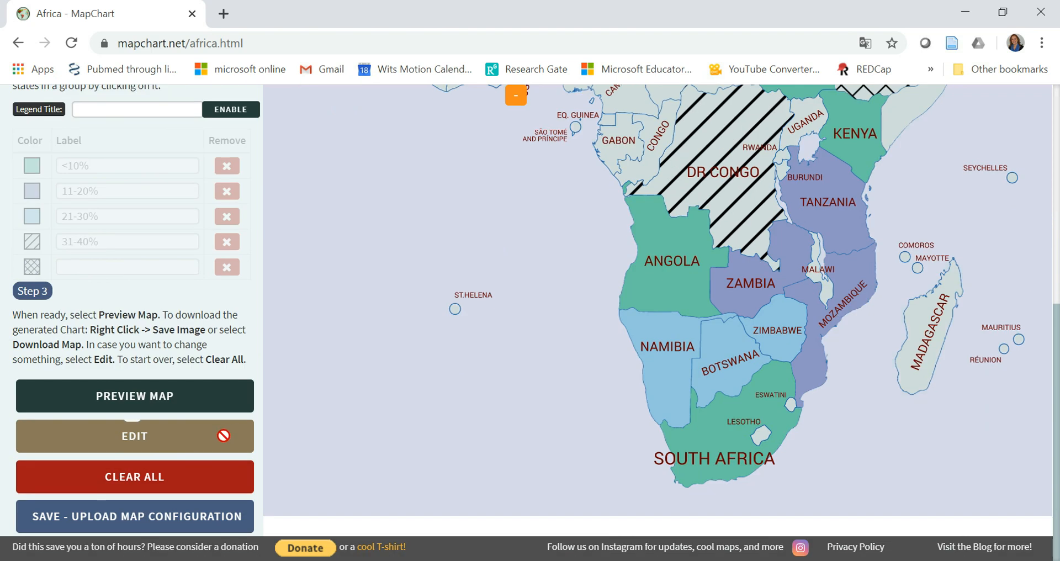
click(134, 395)
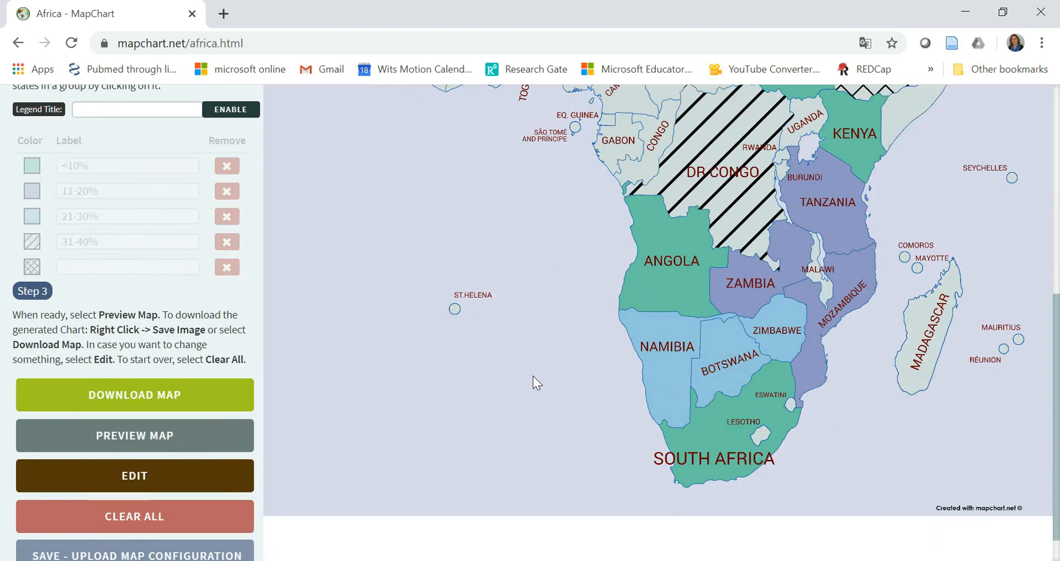
mouse_move(779, 191)
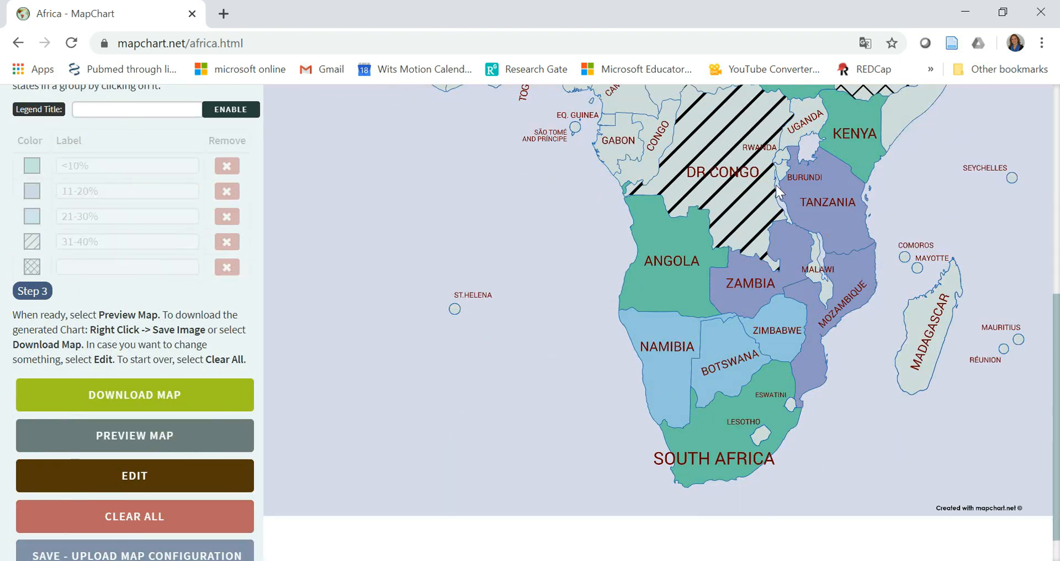
mouse_move(272, 376)
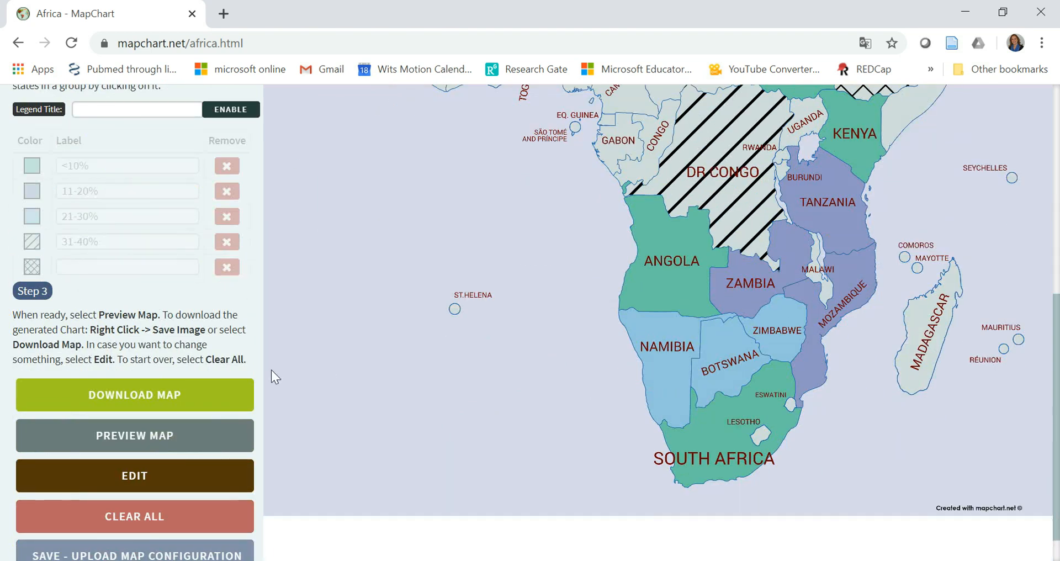
Step: Download the map as a PNG and open the downloaded image
click(133, 394)
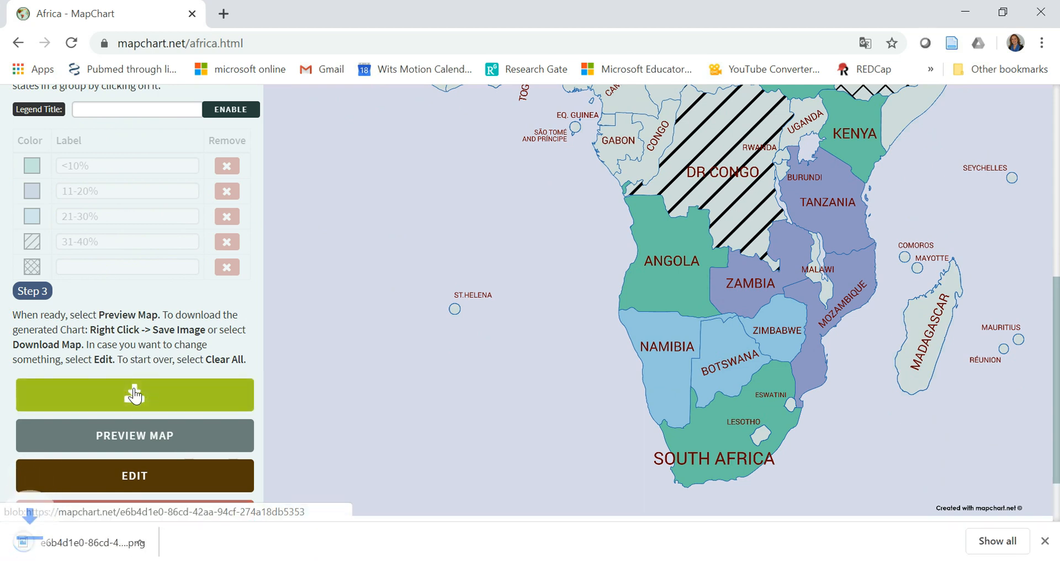
click(80, 541)
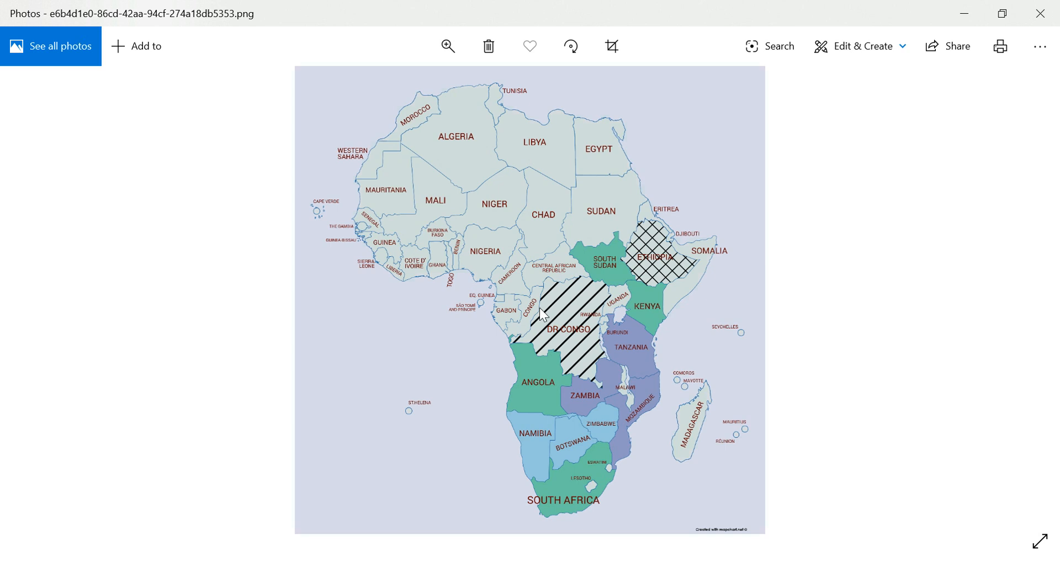
mouse_move(513, 343)
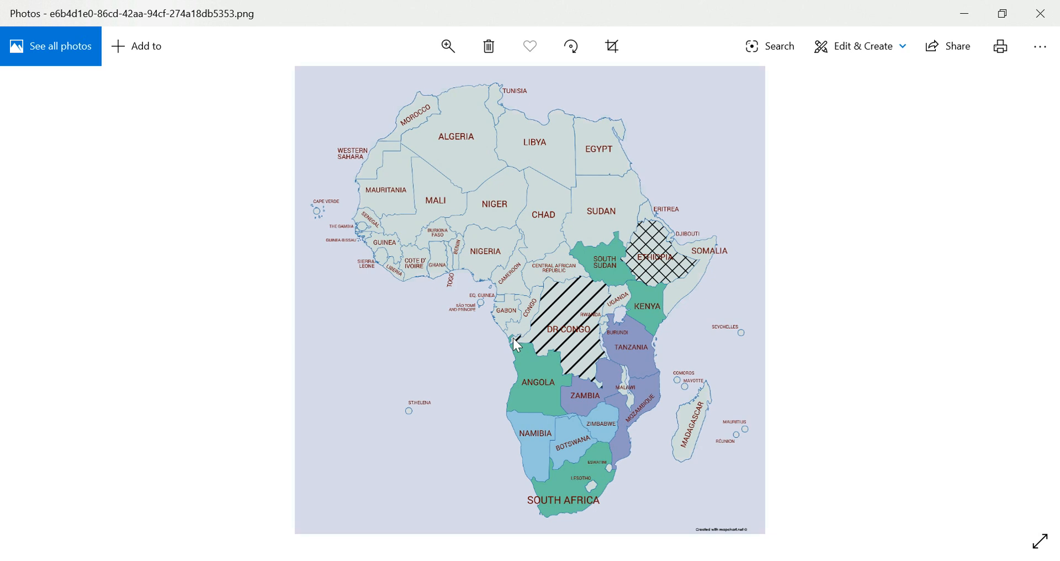
mouse_move(516, 345)
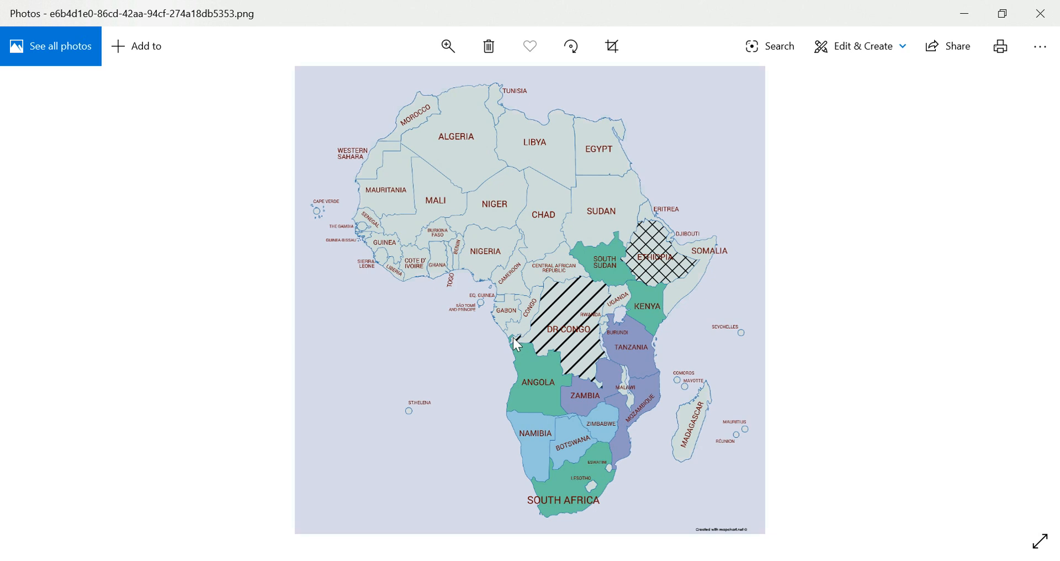